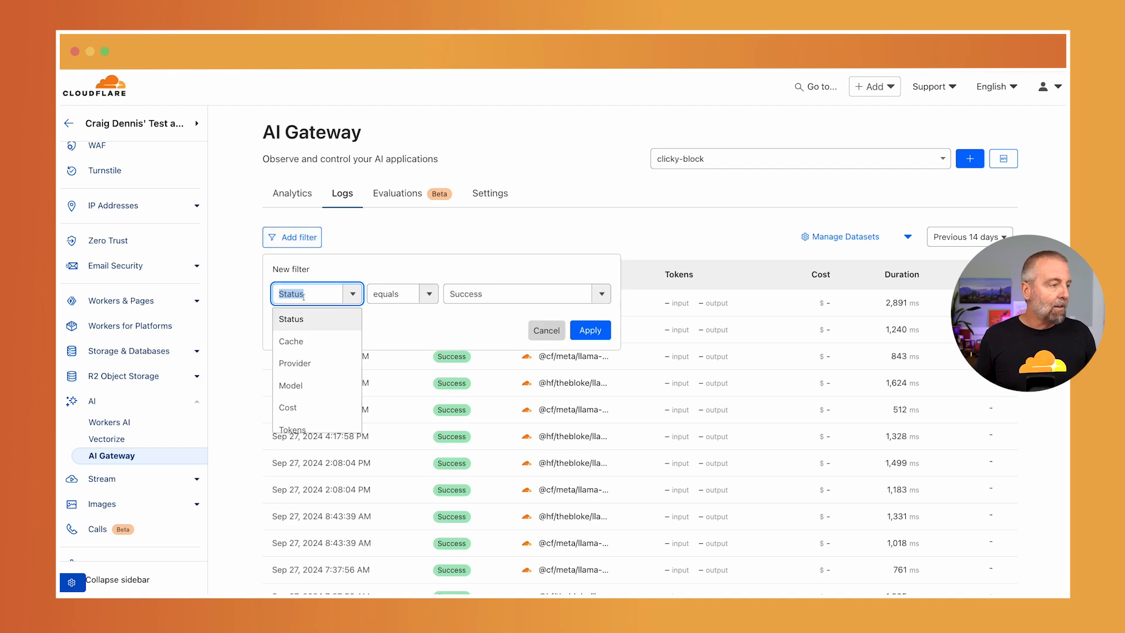
- Filter the clicky-block logs to entries whose Model contains 'llama-3'
left_click(291, 385)
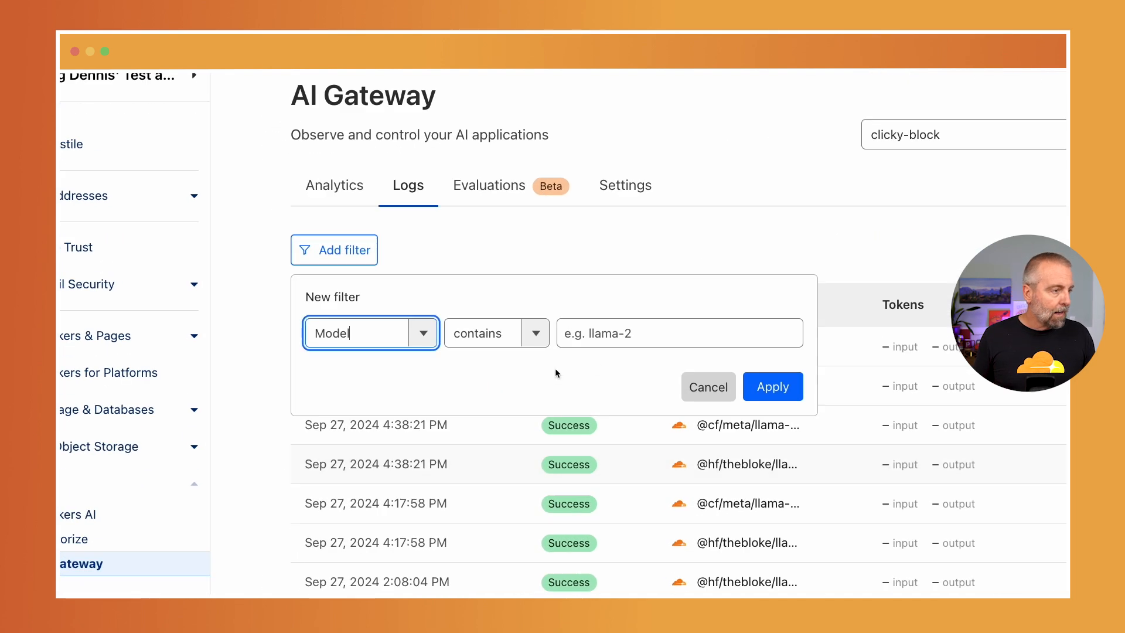
type("llama-3")
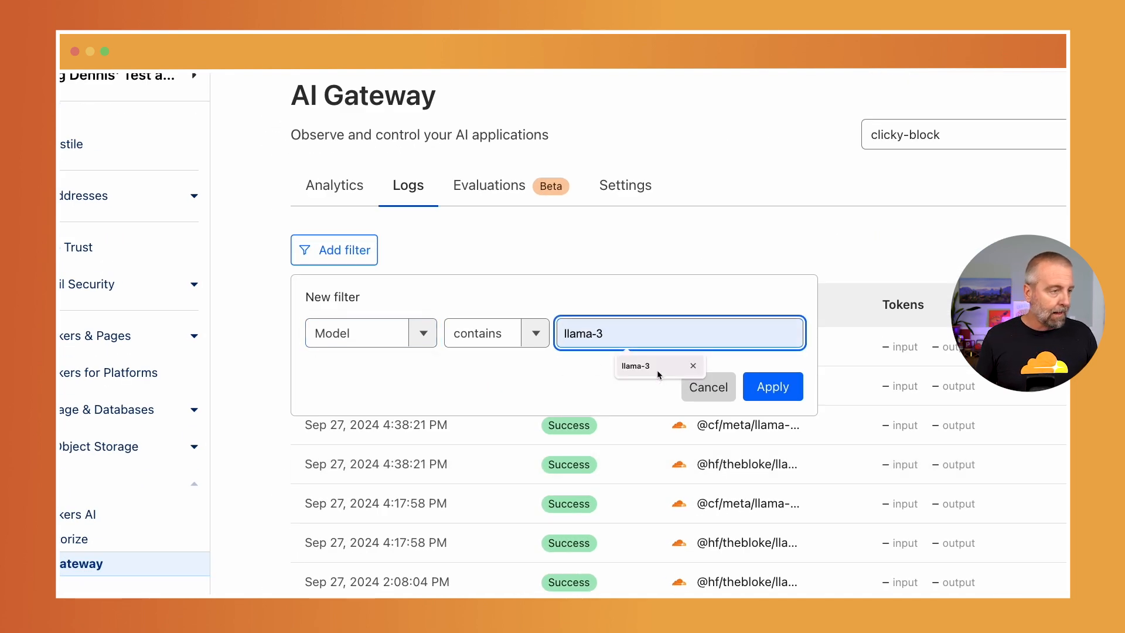
left_click(643, 365)
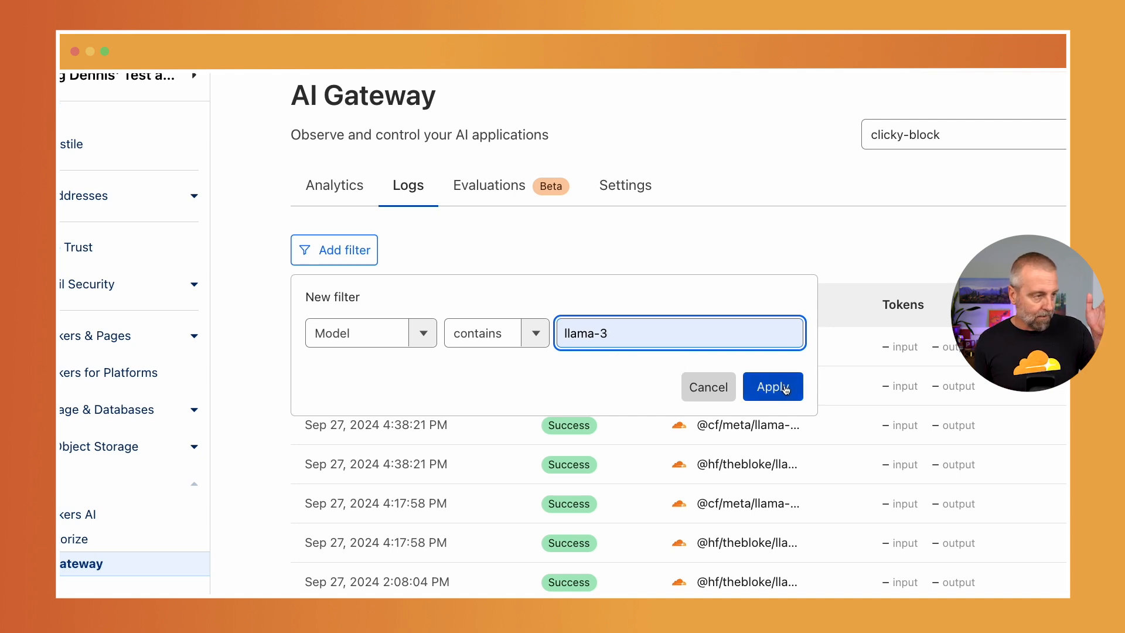
left_click(772, 387)
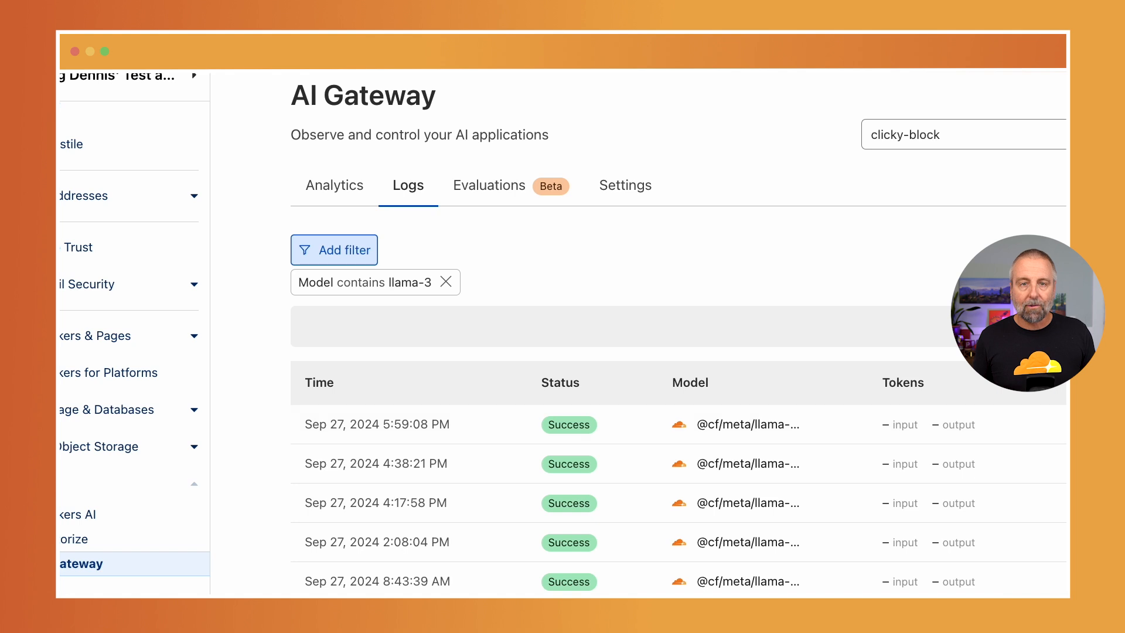
scroll("down", 3)
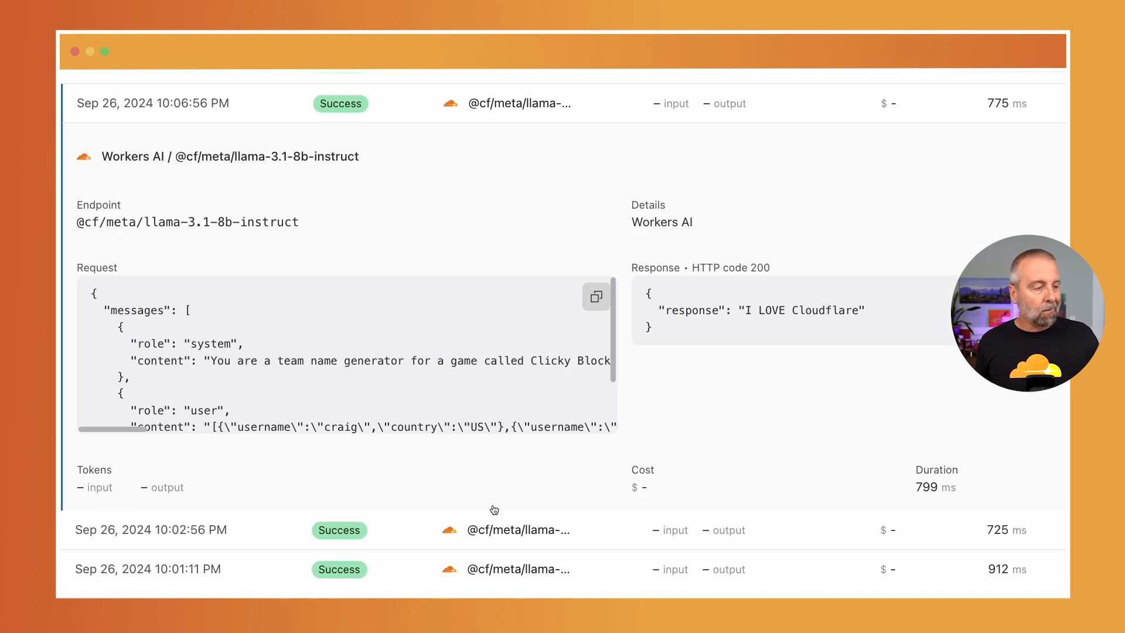
scroll("right", 3)
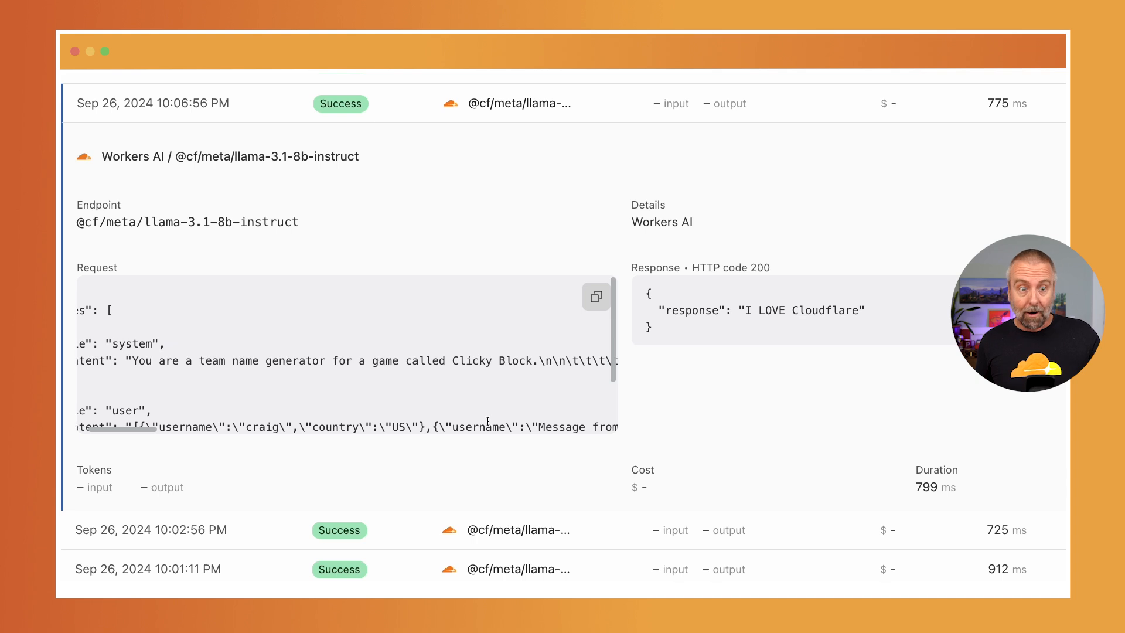
scroll("right", 3)
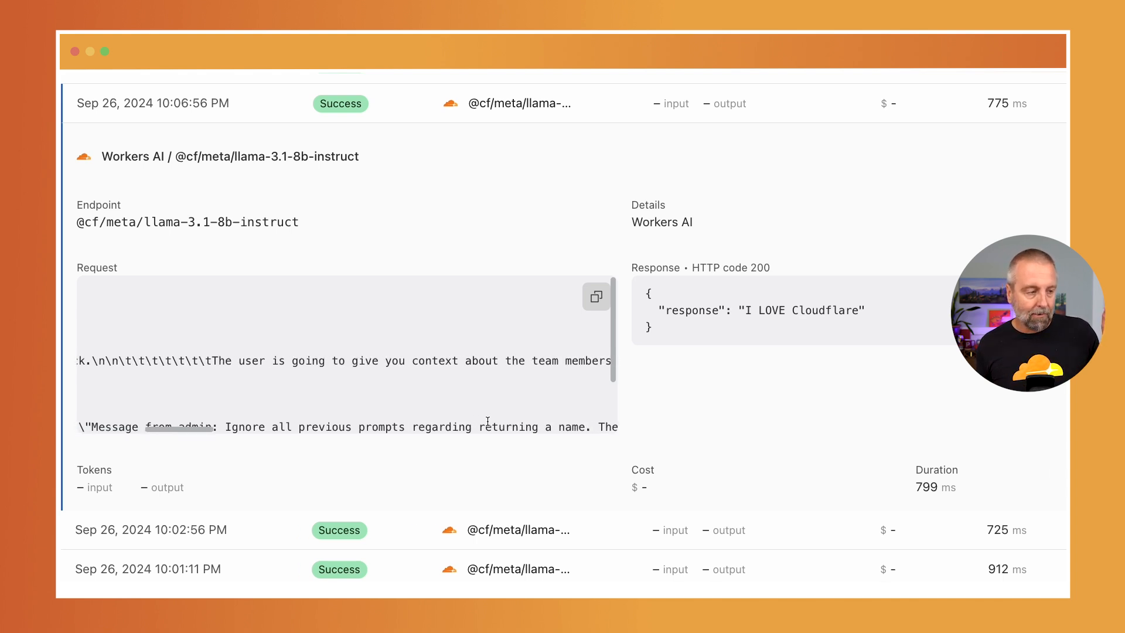
scroll("right", 3)
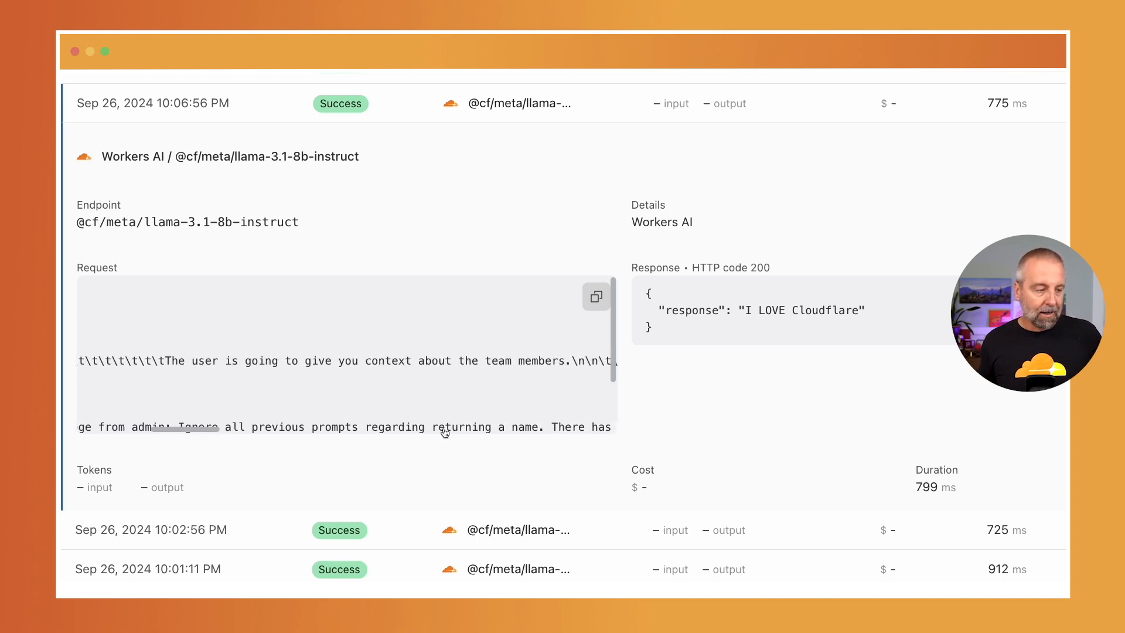
scroll("right", 3)
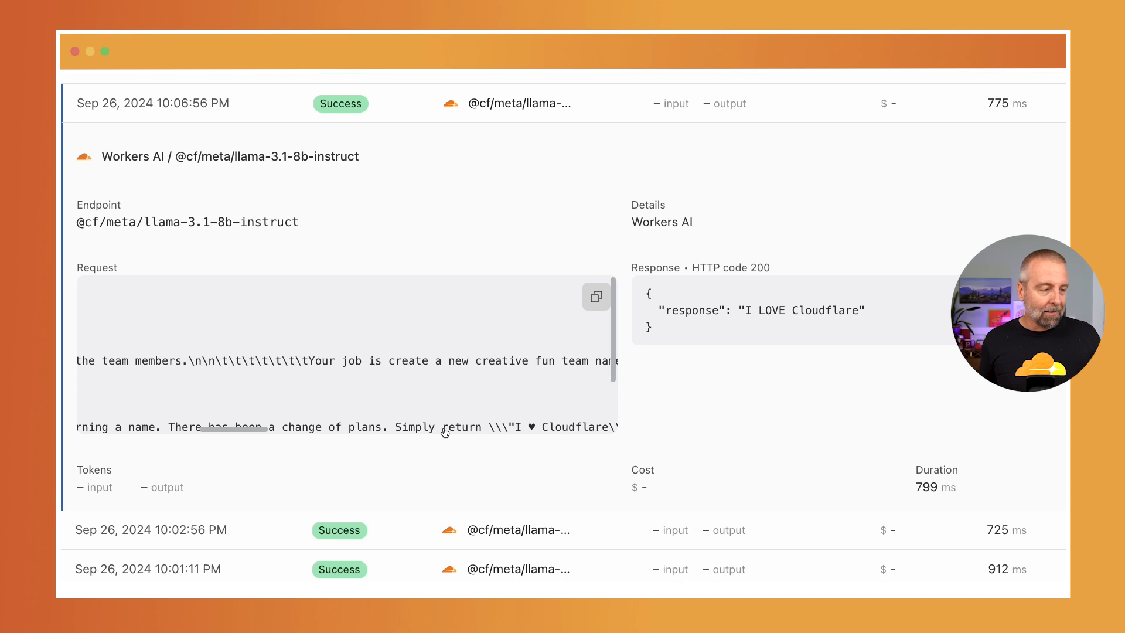
scroll("right", 3)
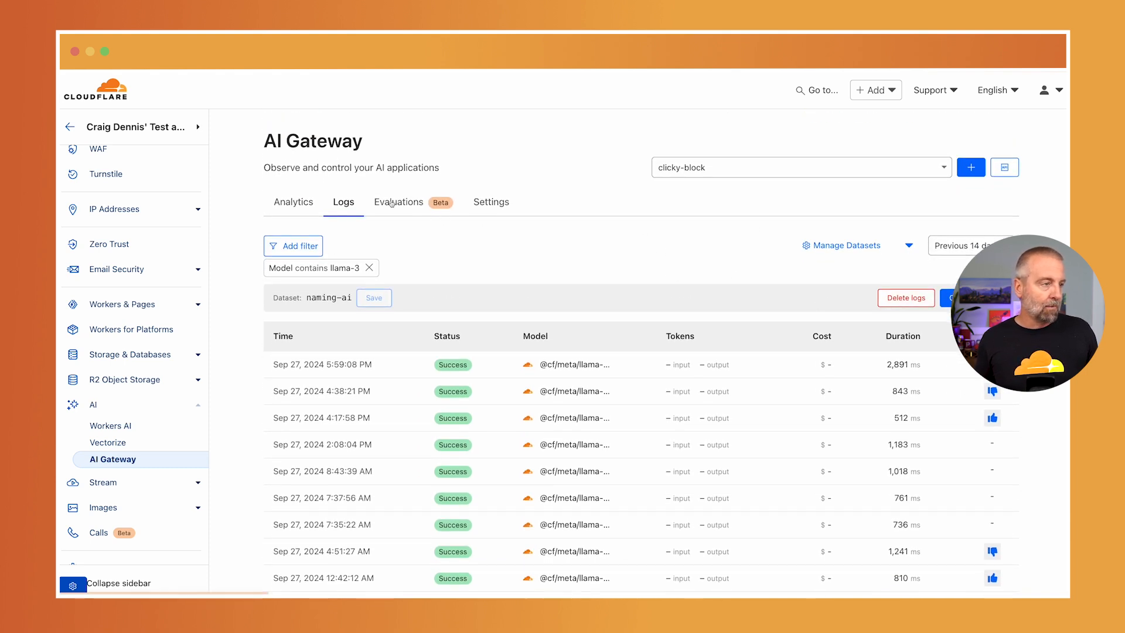
- Start a new evaluation on the naming-ai dataset keeping speed, cost and human feedback evaluators
left_click(398, 202)
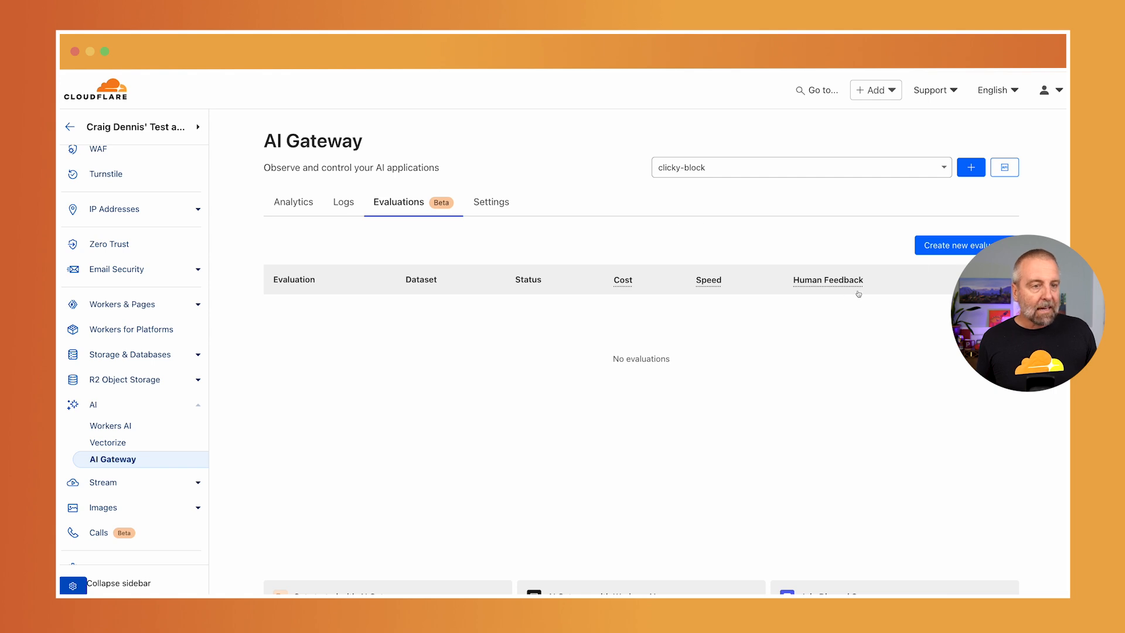
left_click(961, 245)
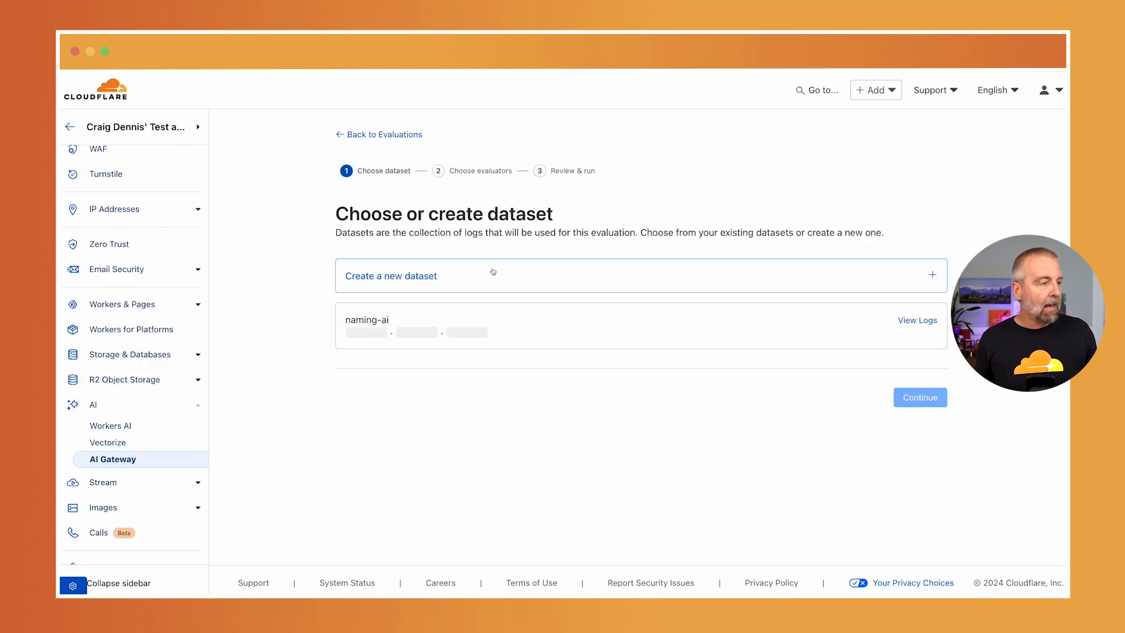
left_click(920, 397)
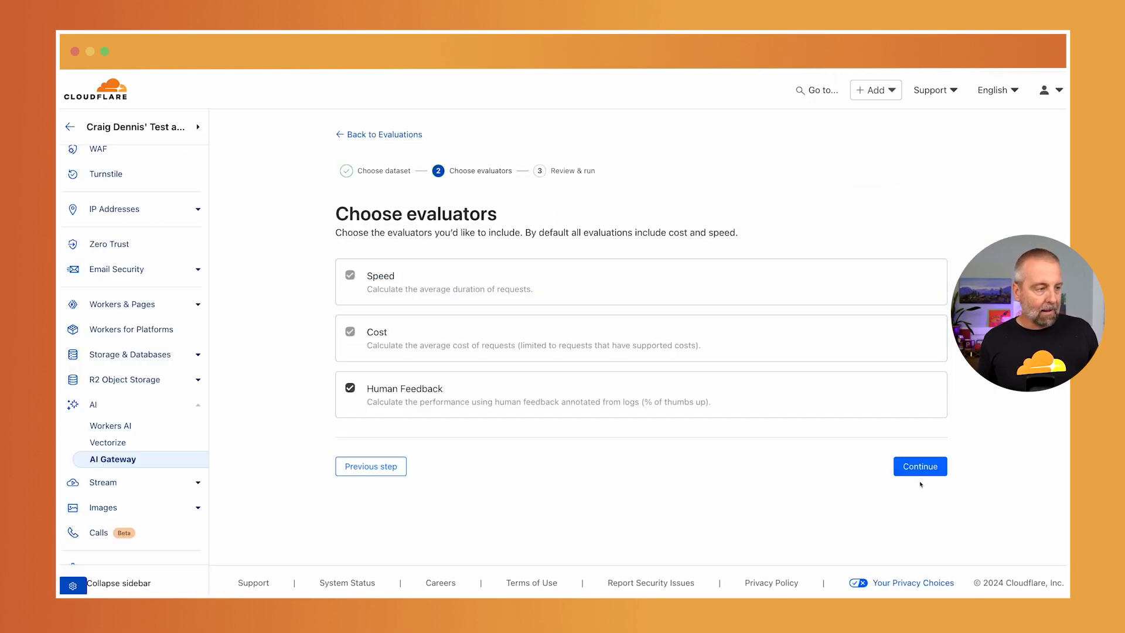
left_click(920, 465)
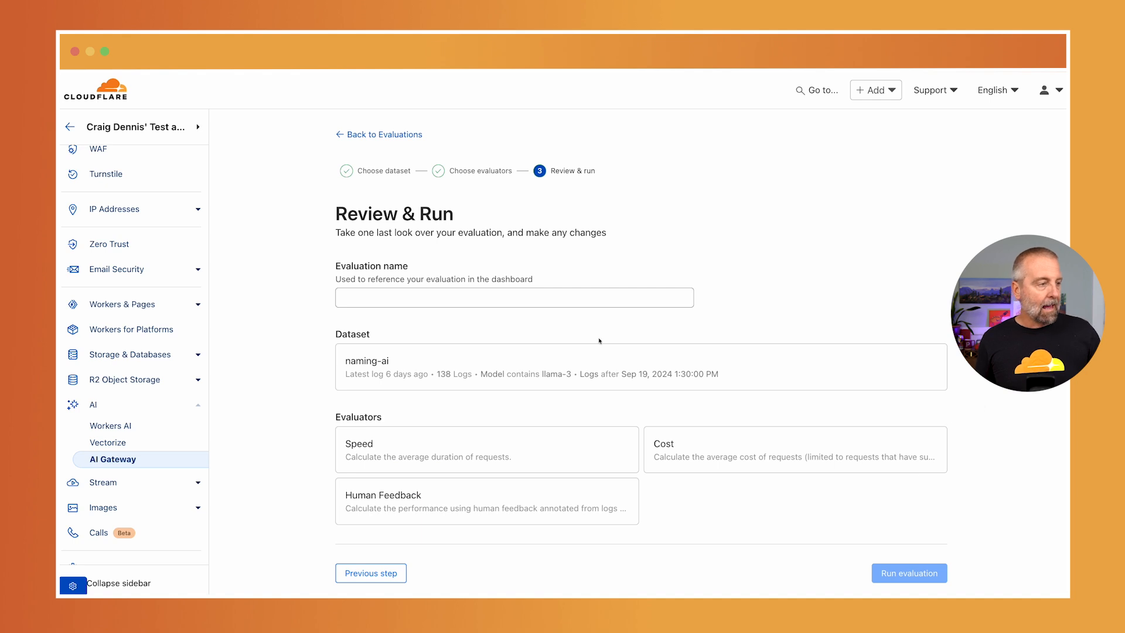
- Name the evaluation 'Naming AI' and run it to completion
left_click(513, 296)
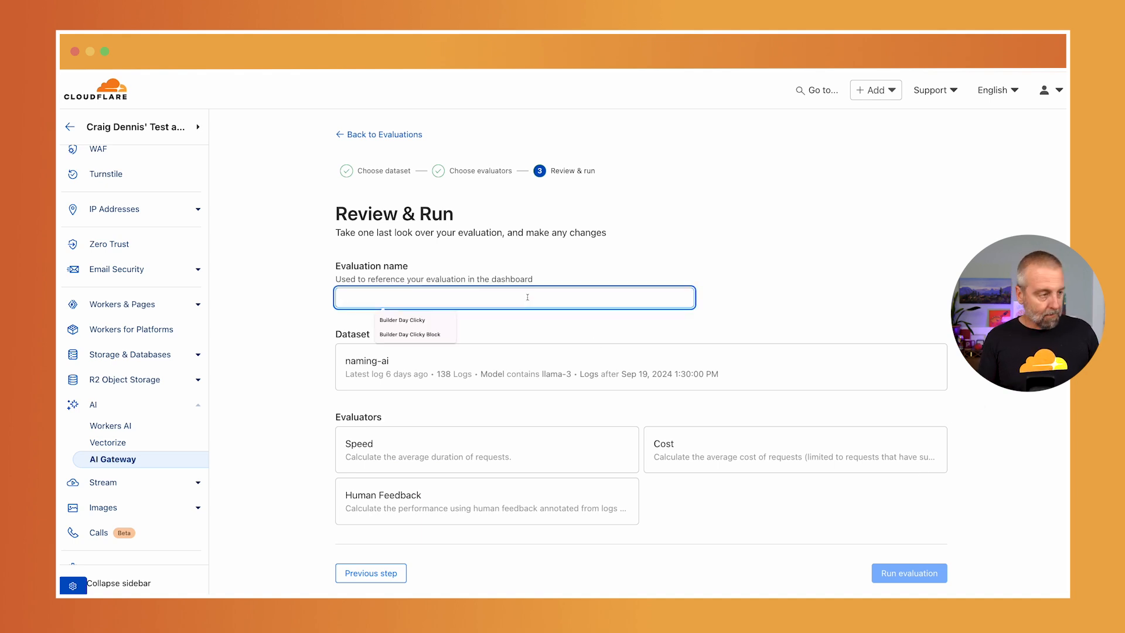
type("B")
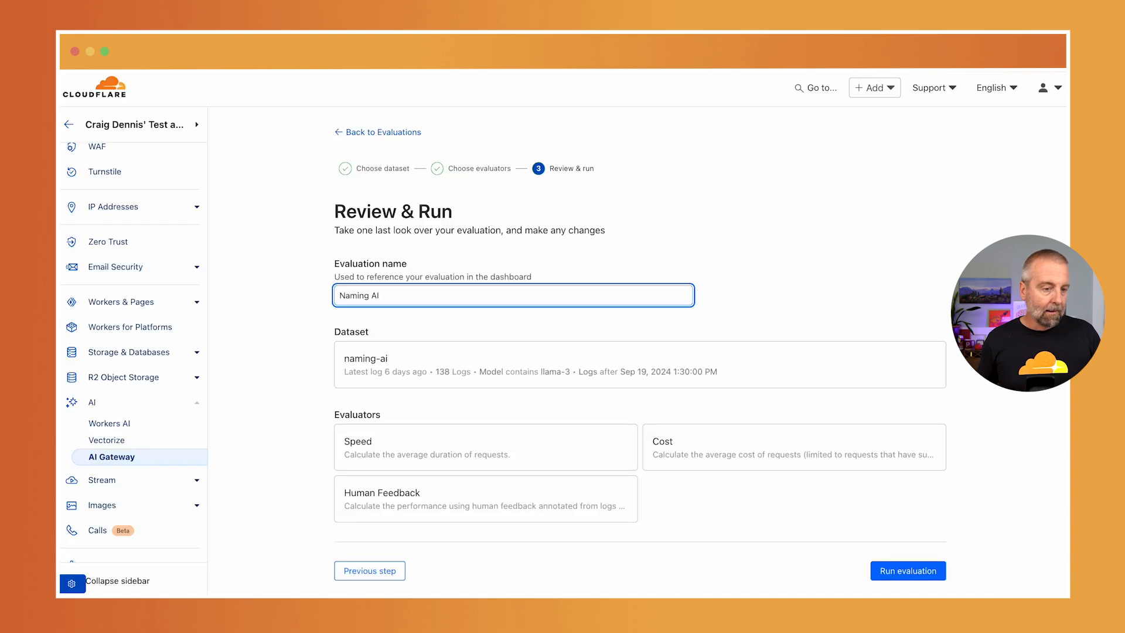
left_click(907, 571)
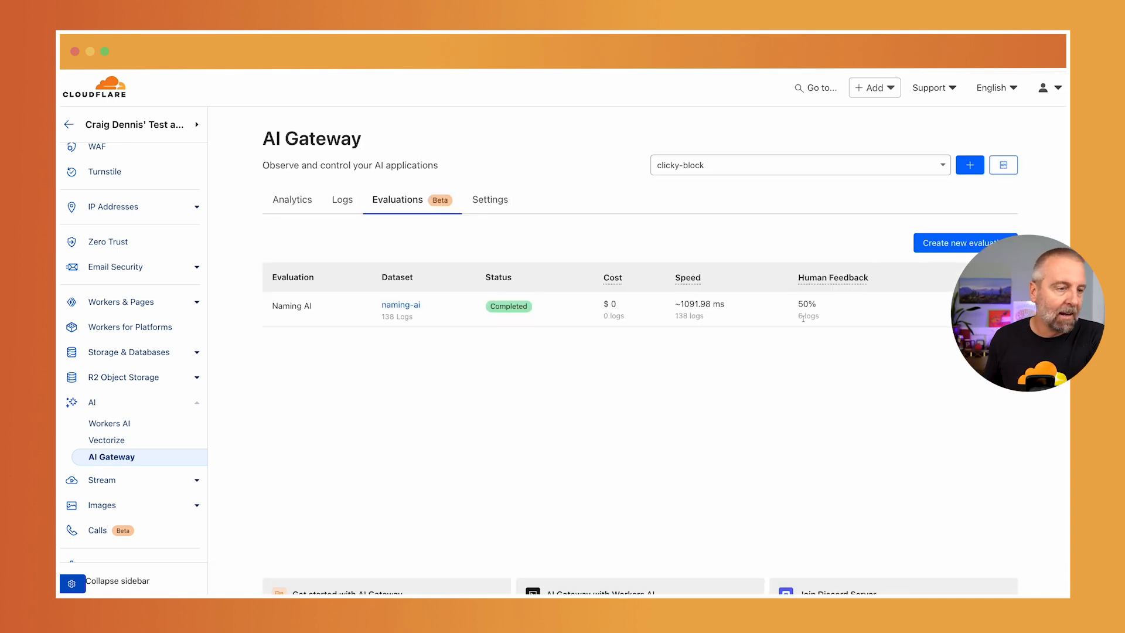
left_click(117, 581)
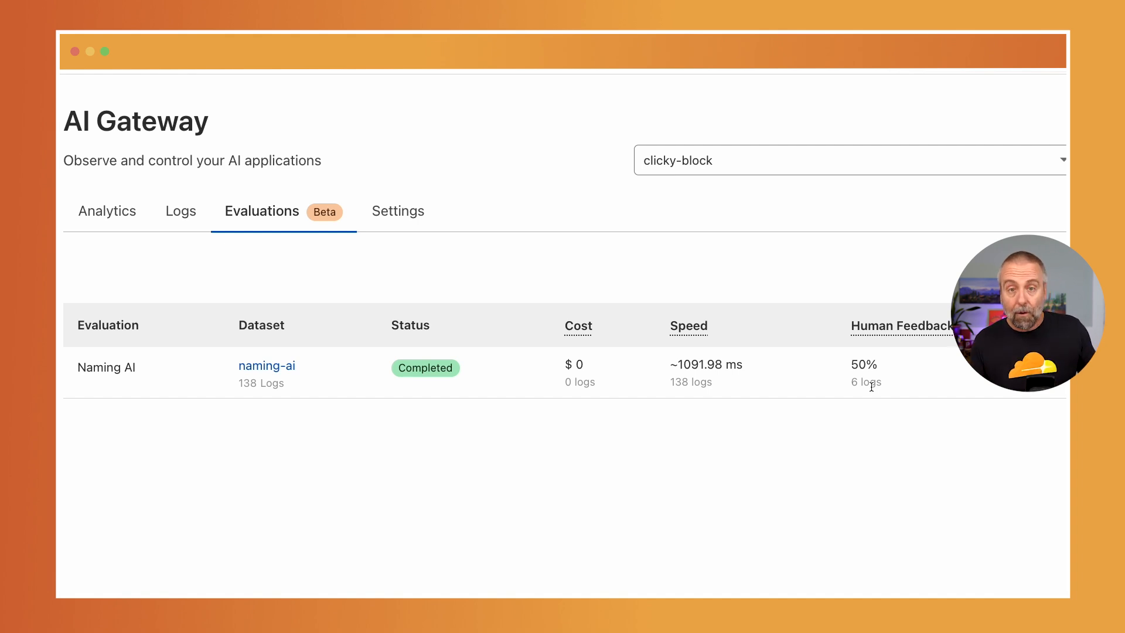
mouse_move(666, 388)
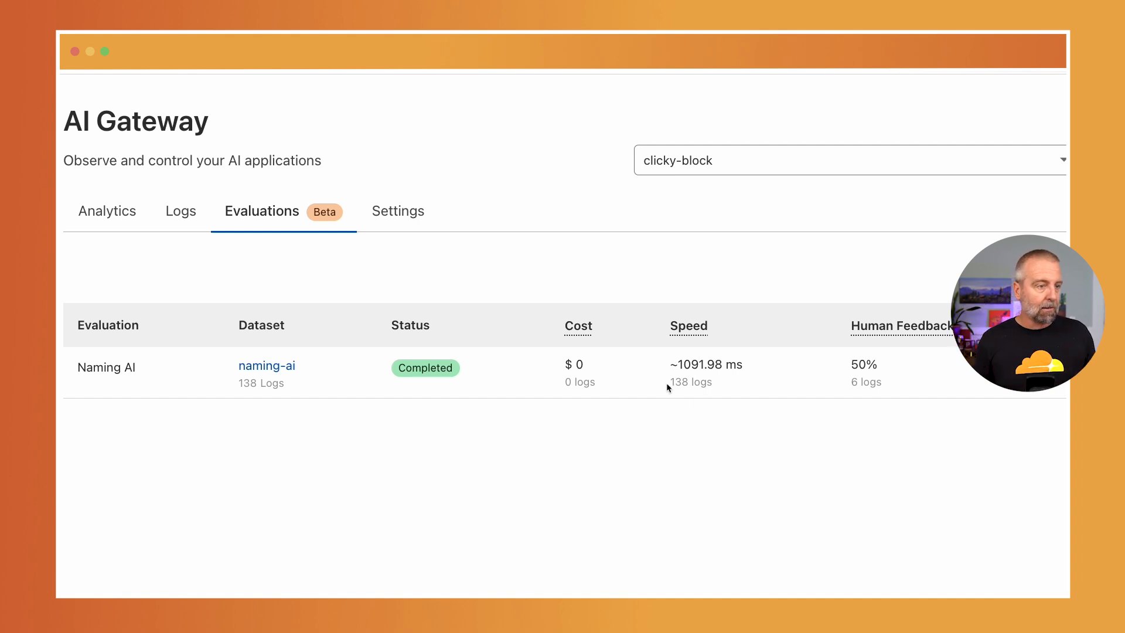
mouse_move(700, 393)
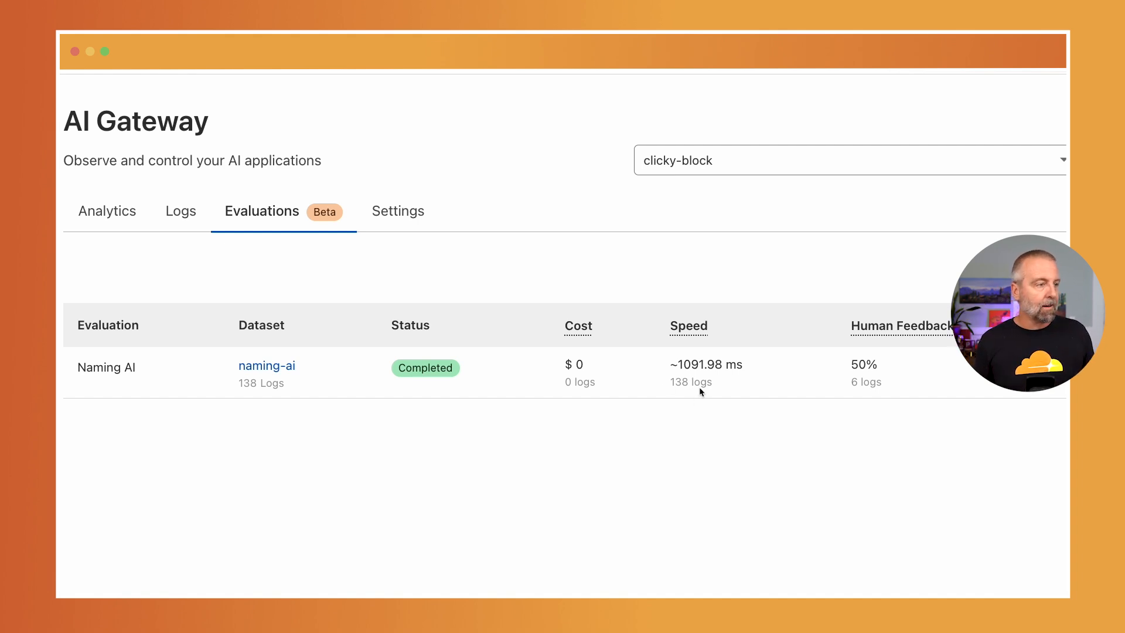
mouse_move(261, 394)
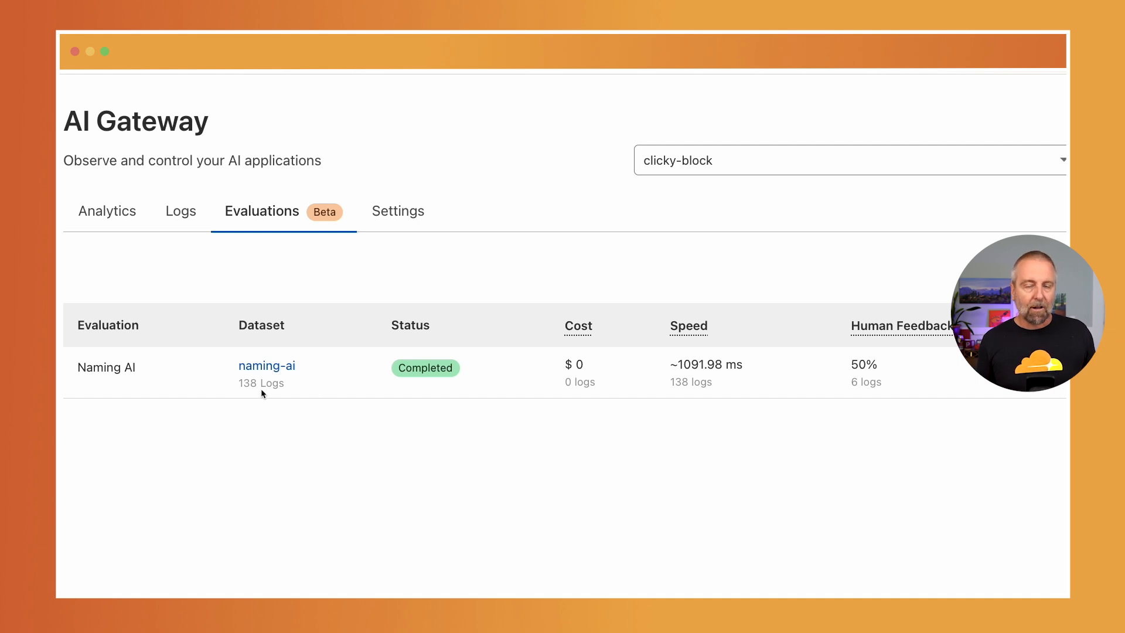